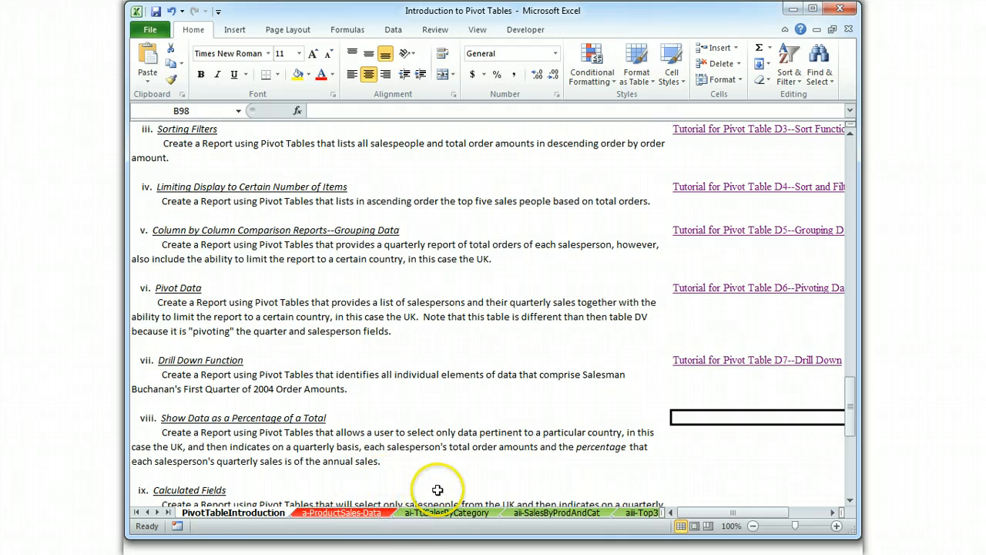
Switch to the salesperson order data sheet in the workbook
left_click(157, 512)
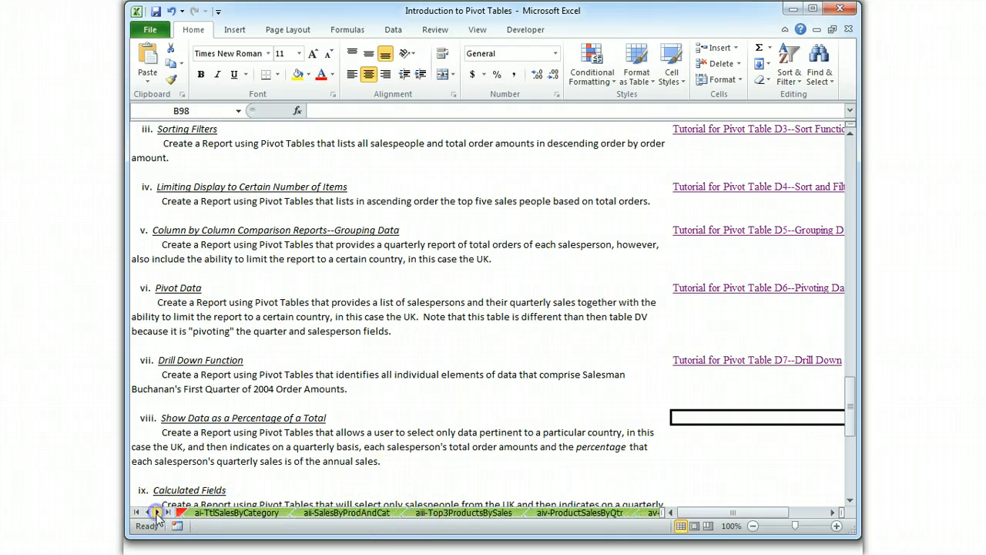
left_click(154, 511)
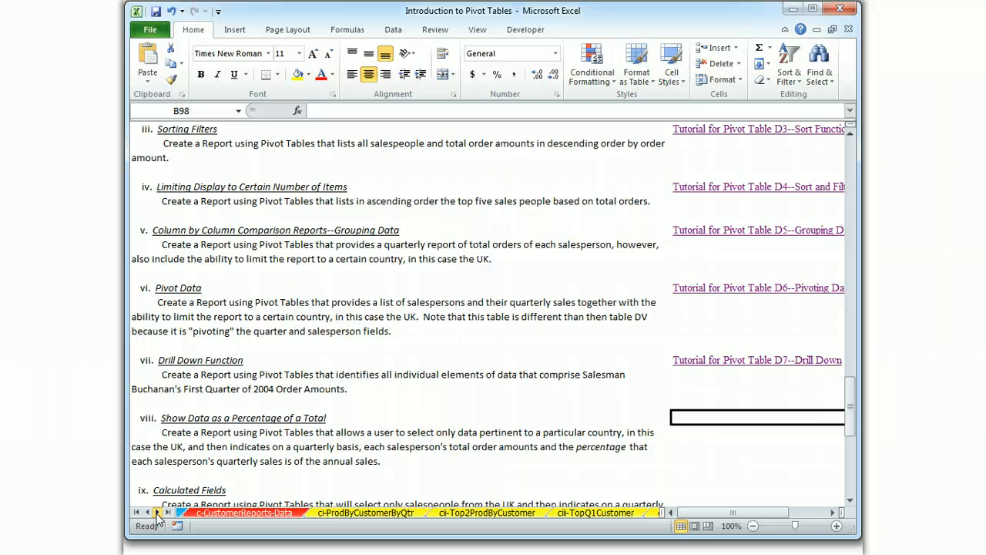
left_click(158, 511)
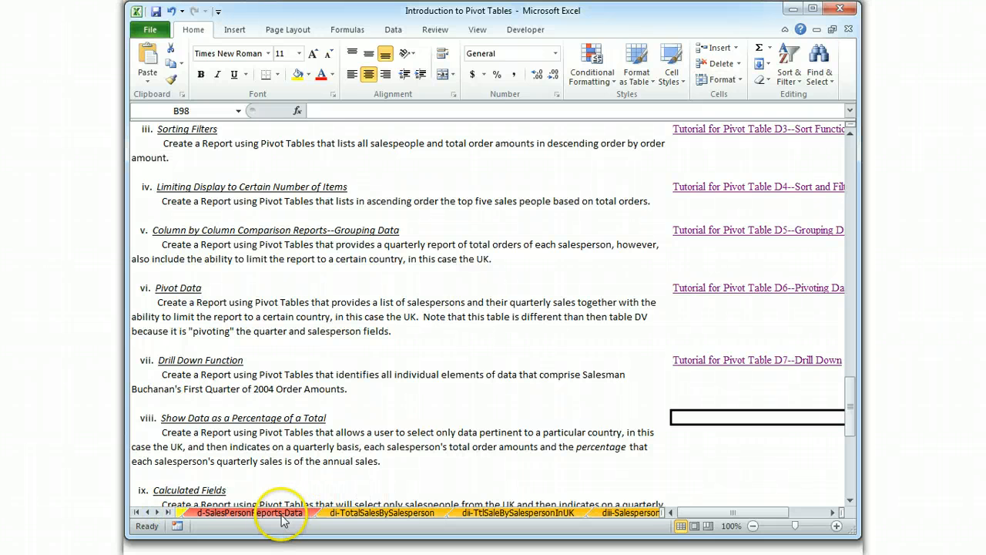
left_click(250, 511)
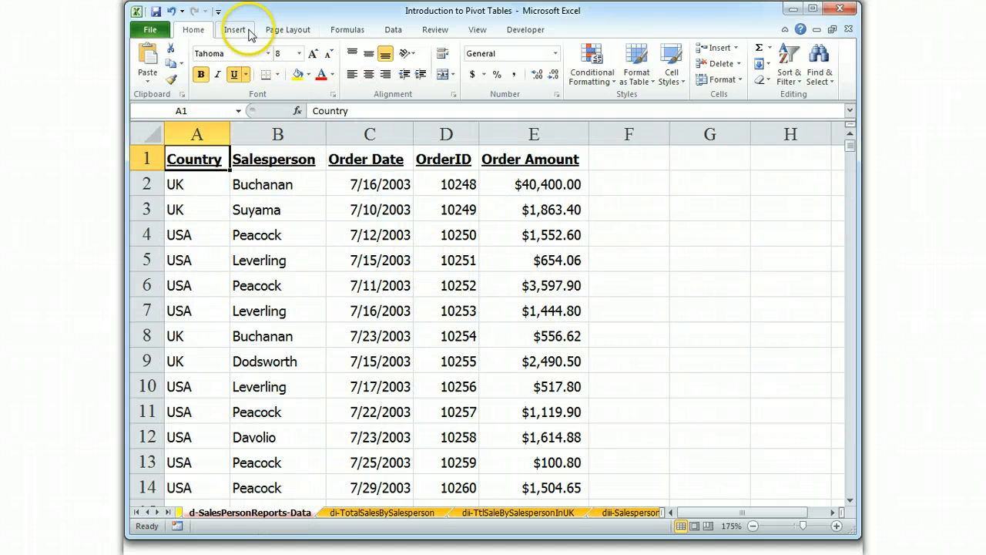
Insert a pivot table on a new worksheet with Country as report filter set to UK
left_click(153, 62)
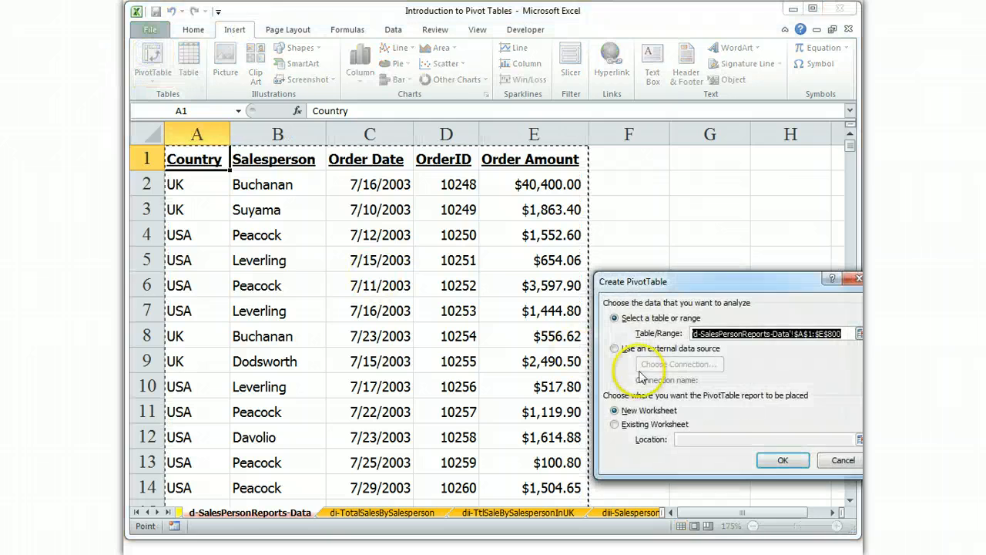
left_click(783, 460)
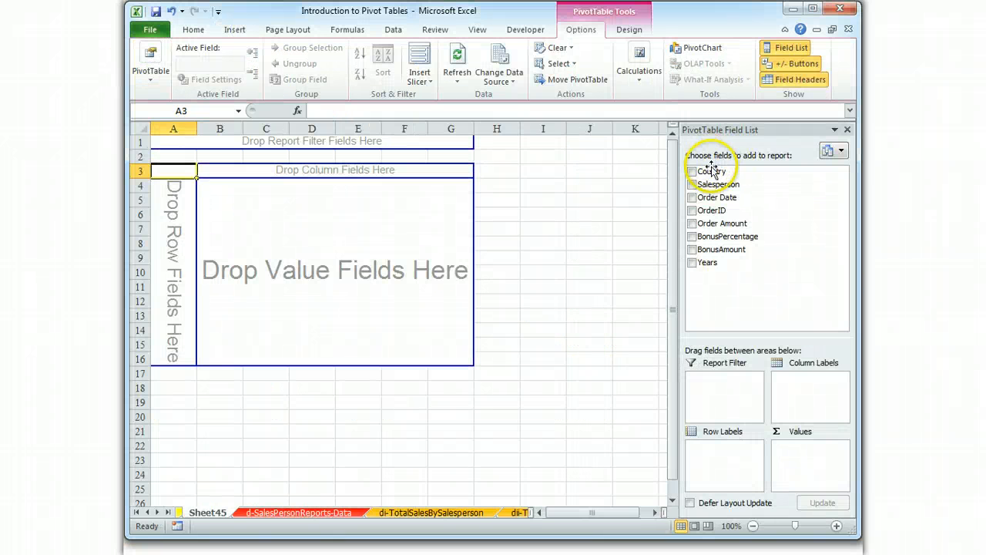
left_click(692, 171)
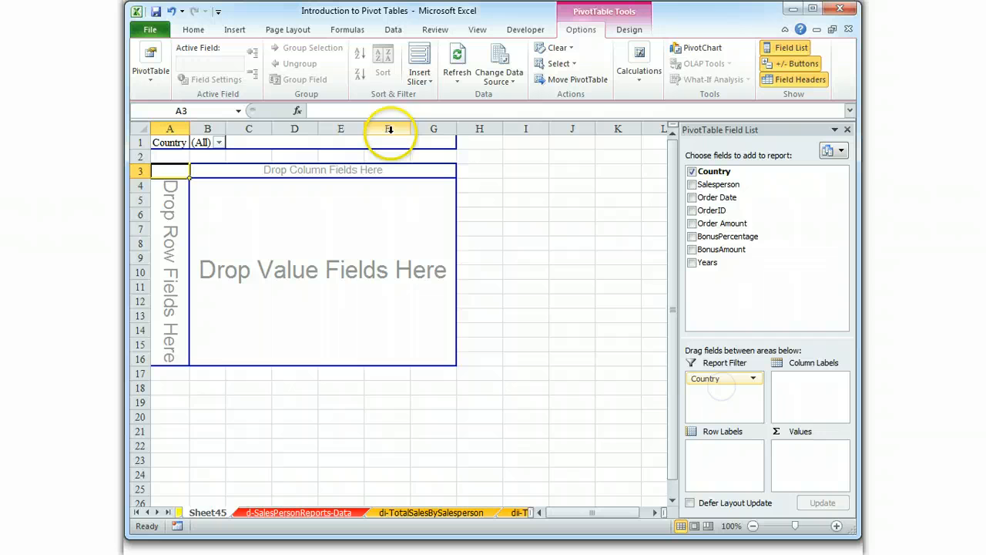
left_click(219, 141)
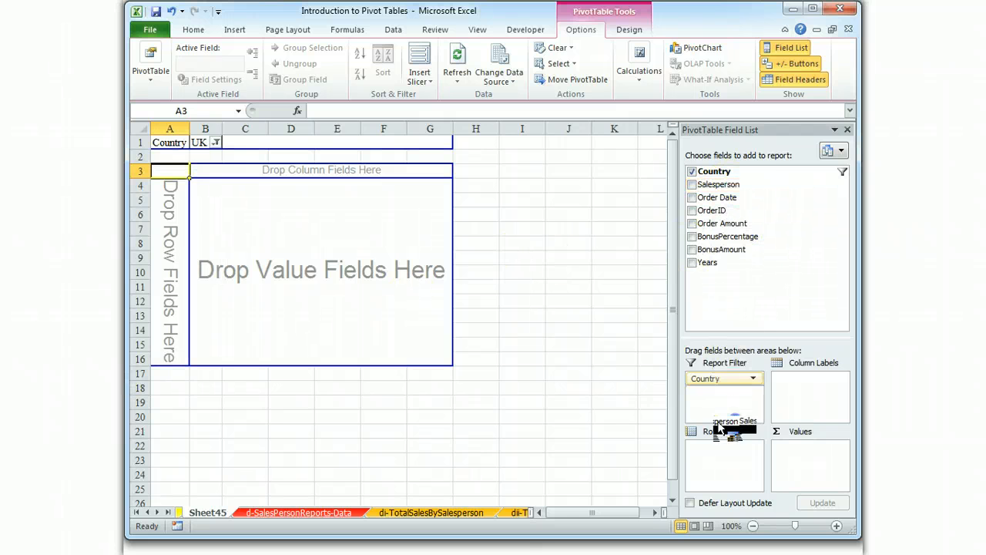
Add Salesperson and Order Date as rows, grouping the dates by years and quarters
left_click(692, 184)
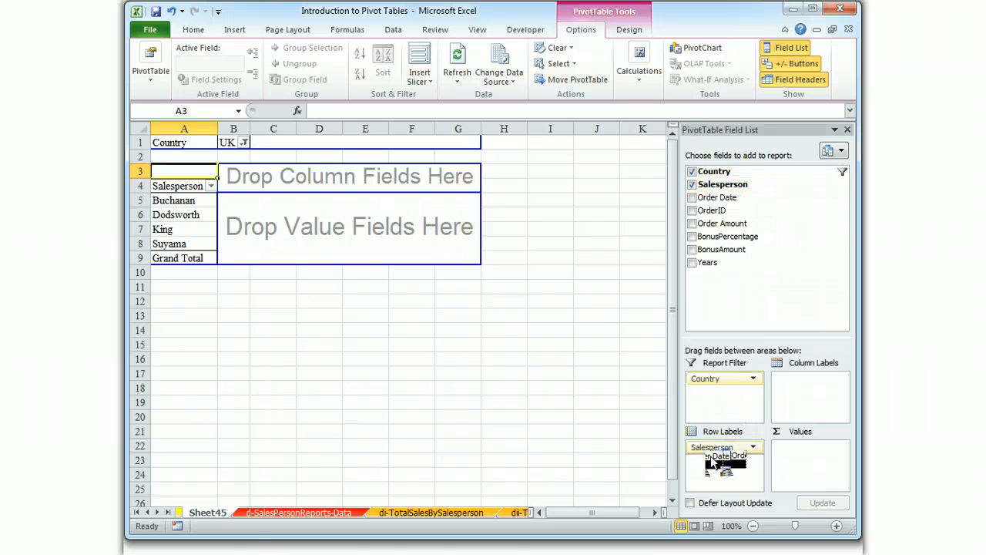
left_click_drag(724, 456, 724, 460)
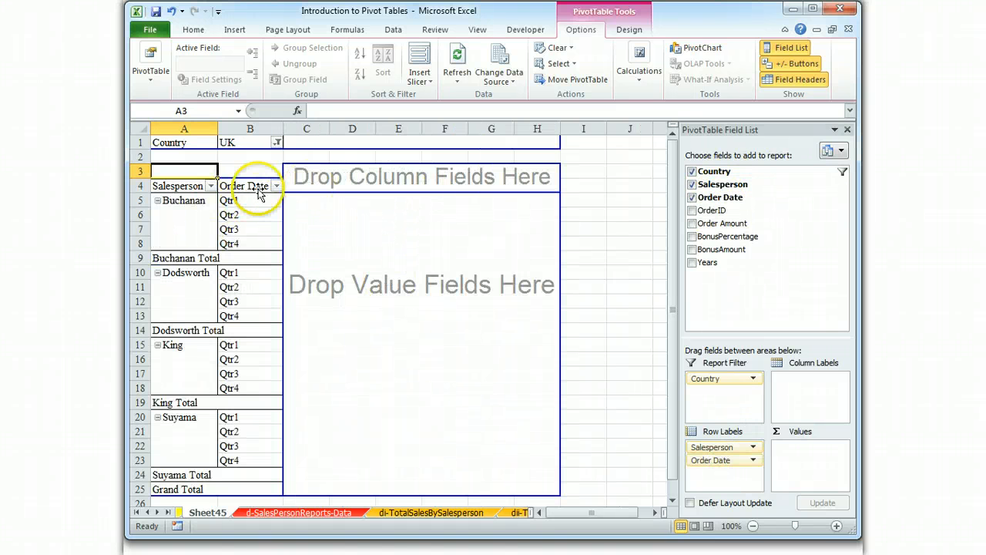
right_click(228, 214)
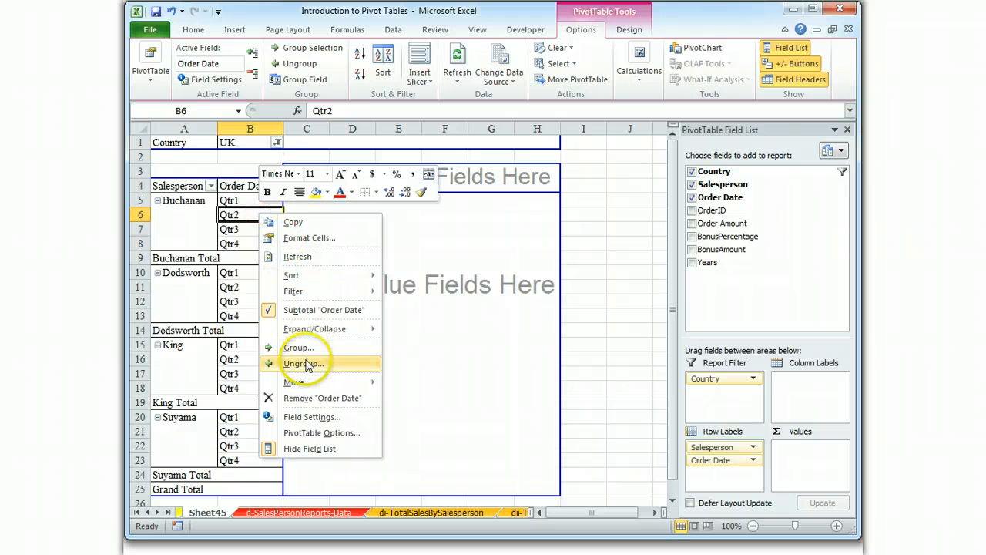
left_click(302, 364)
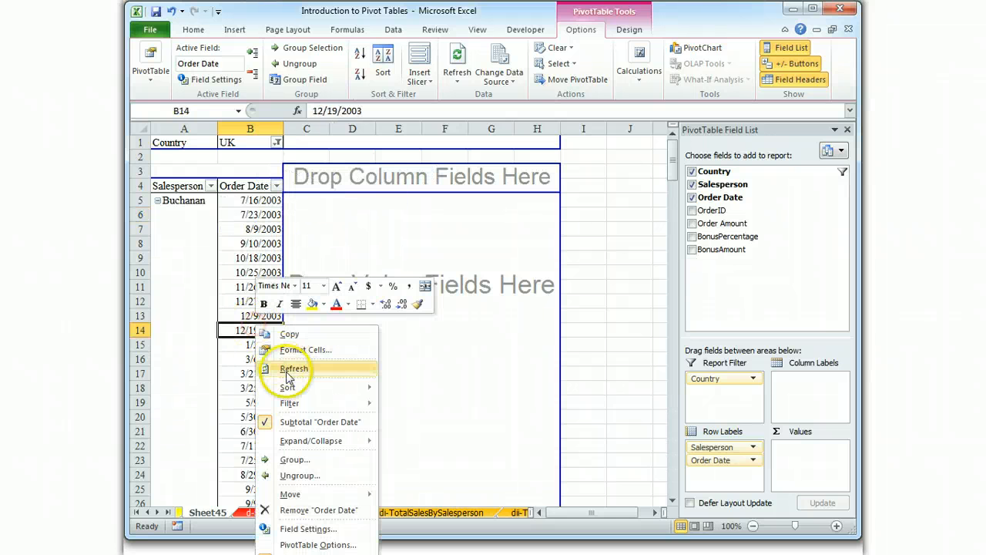
left_click(295, 459)
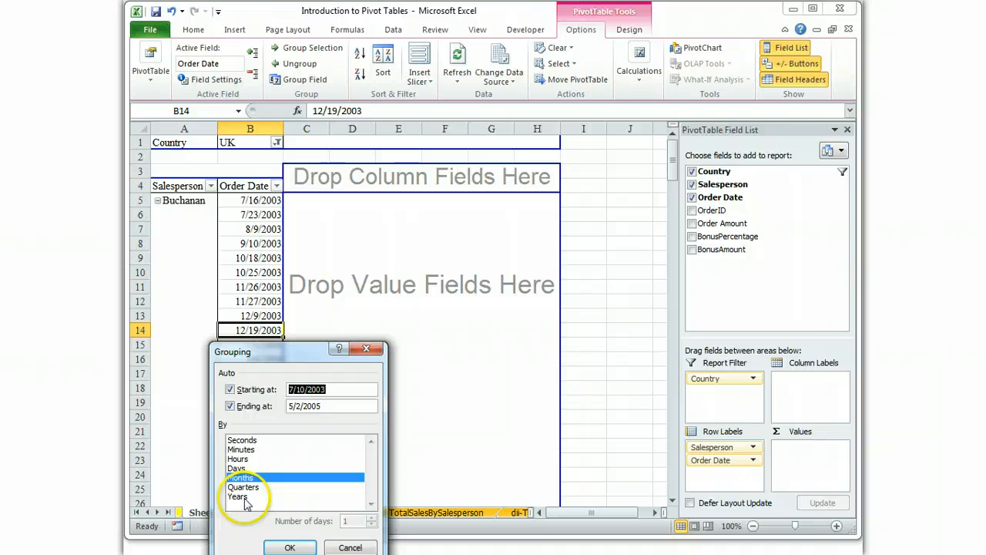
left_click(244, 487)
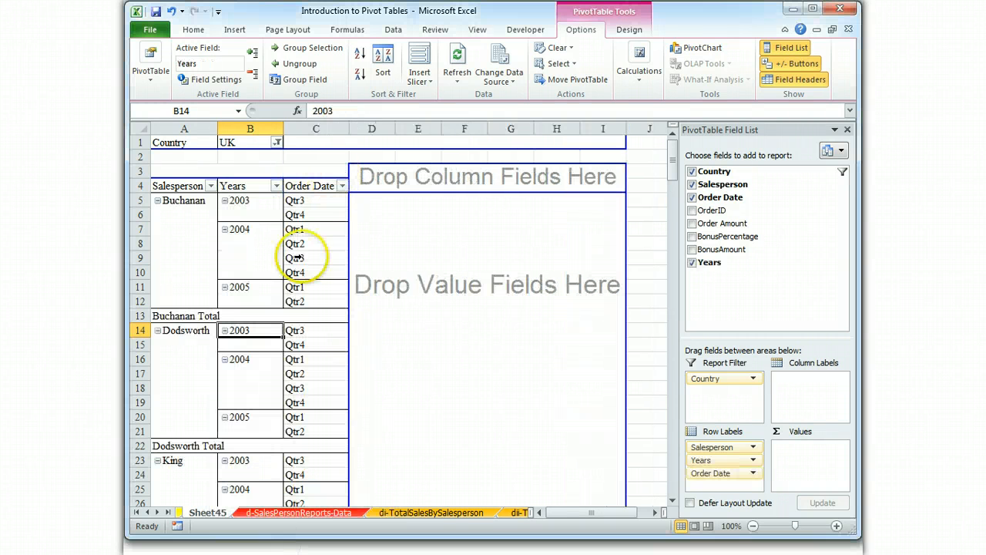
mouse_move(578, 121)
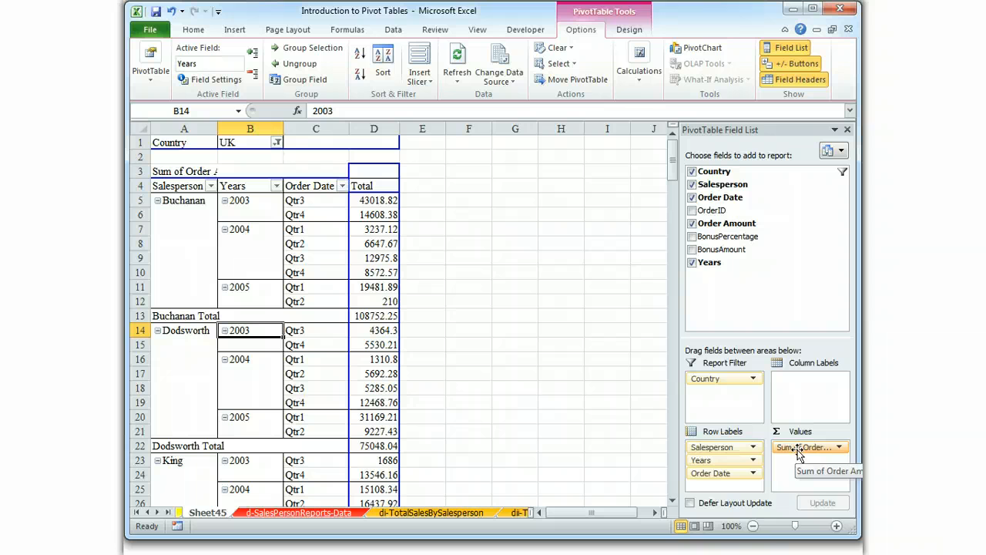
Format the Sum of Order Amount values as Number with 1000 separator and two decimals
left_click(809, 447)
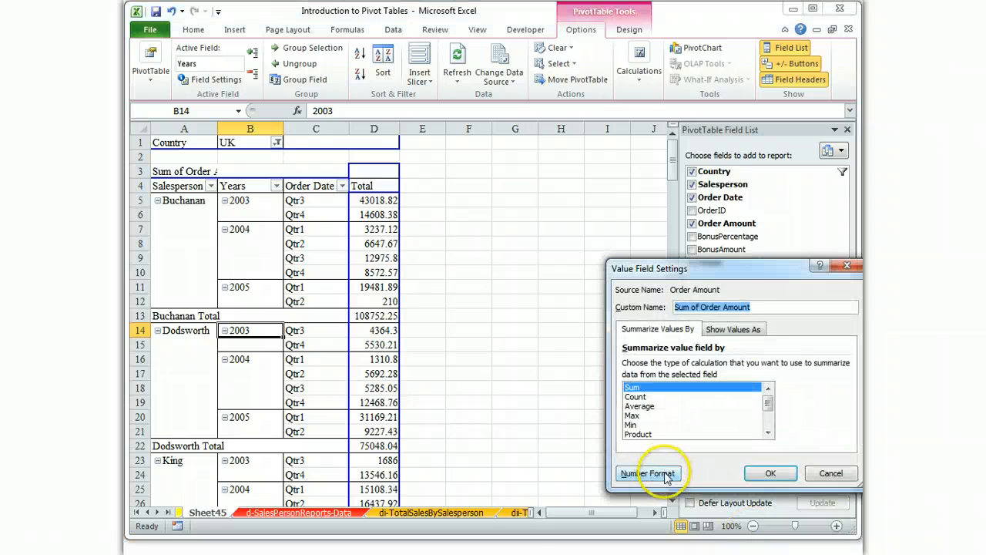
left_click(647, 471)
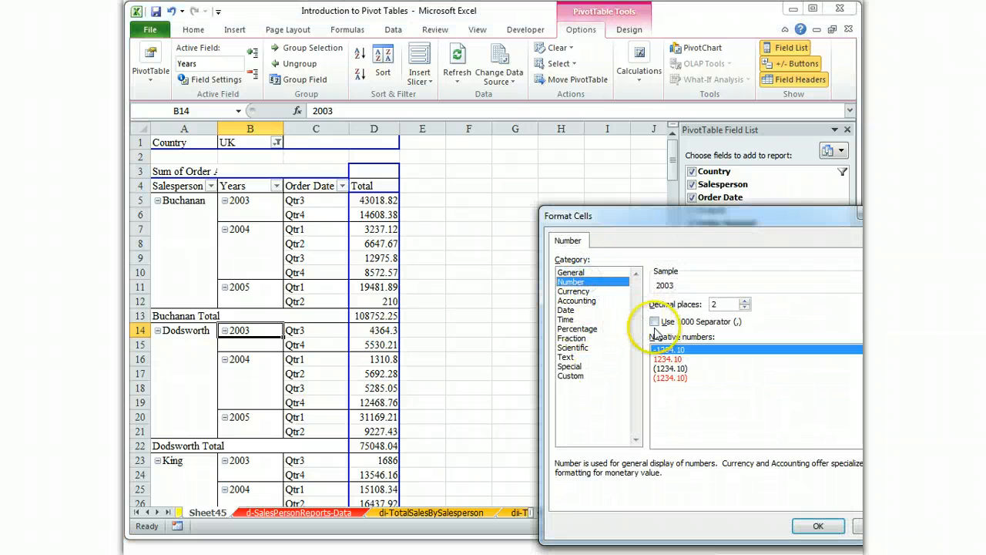
left_click(817, 525)
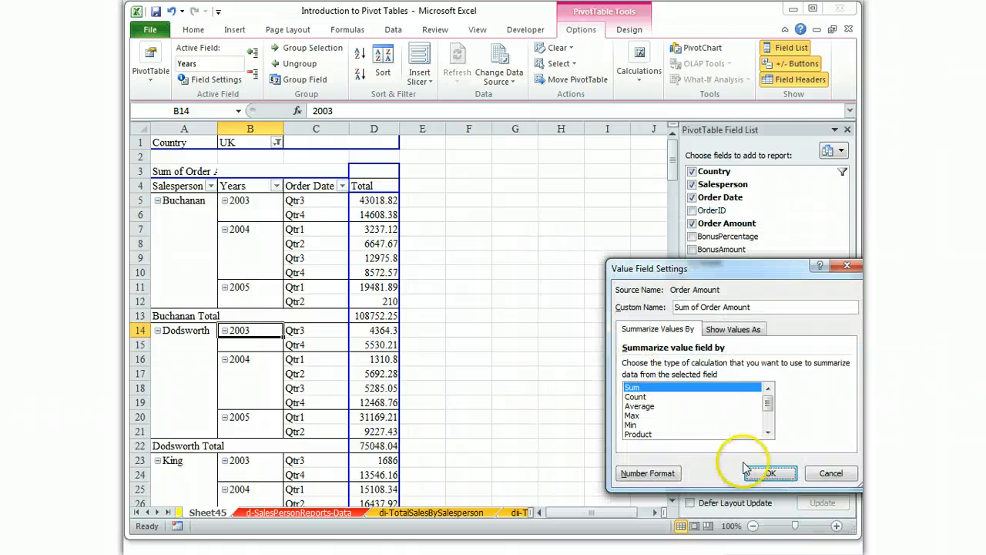
left_click(769, 473)
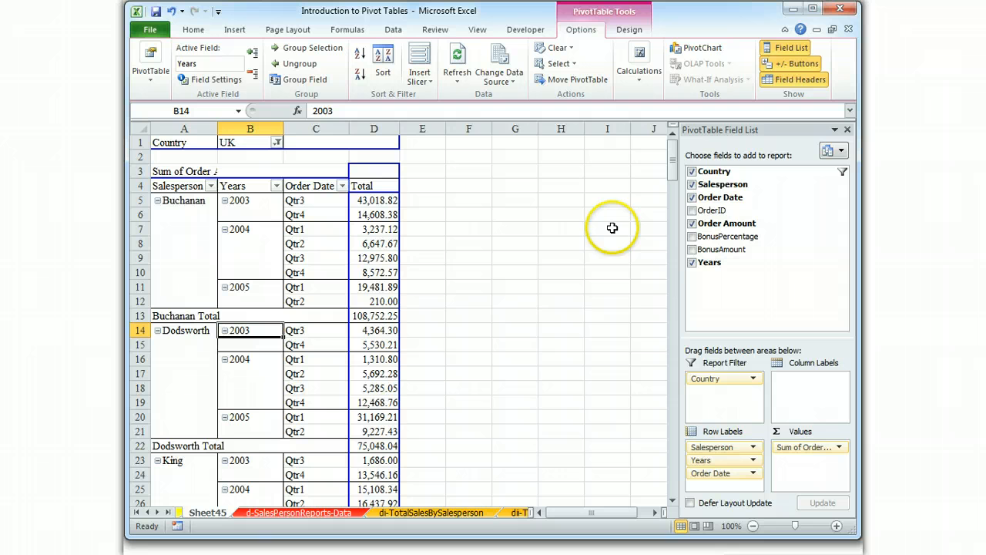
mouse_move(489, 198)
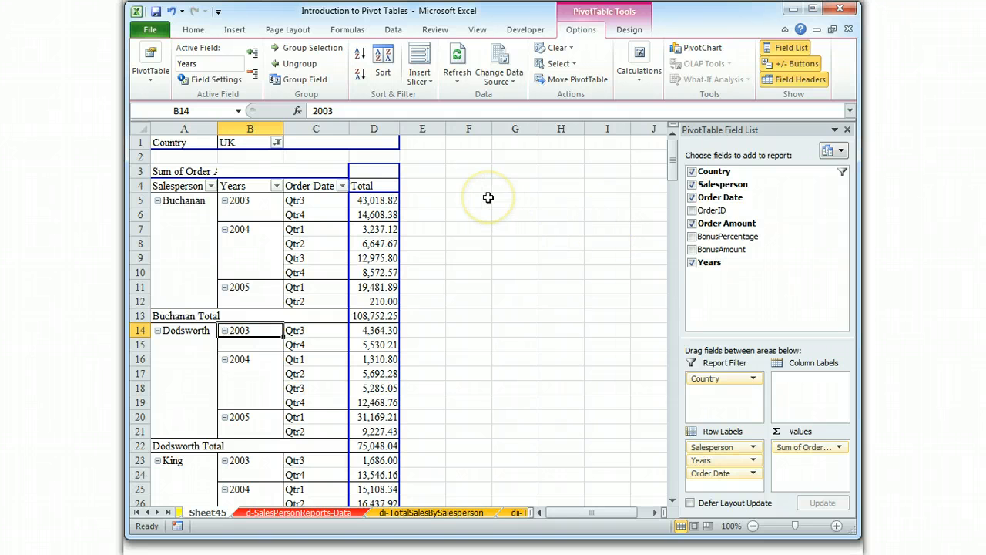
mouse_move(487, 187)
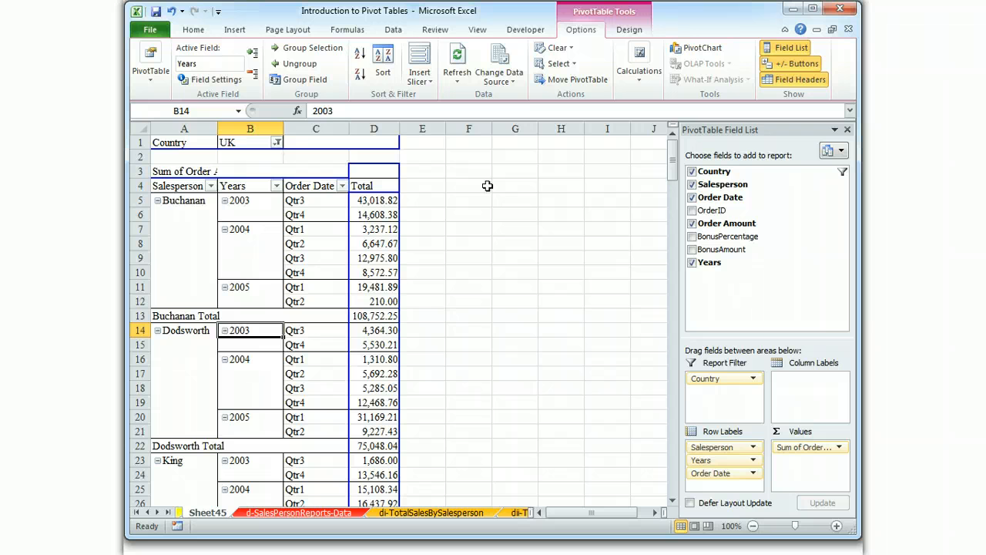
mouse_move(589, 216)
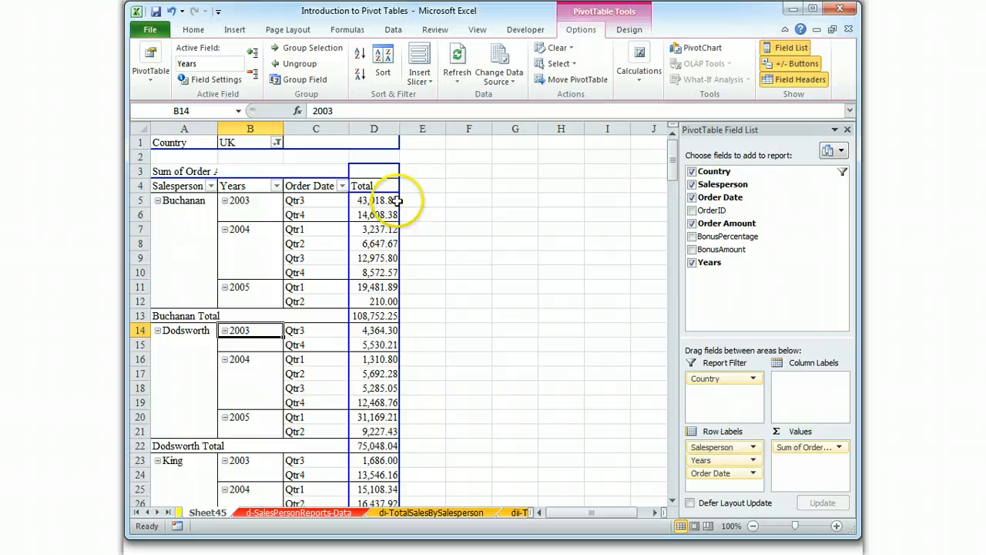
Add Order Amount to Values a second time, giving a Sum of Order Amount2 column
left_click(725, 197)
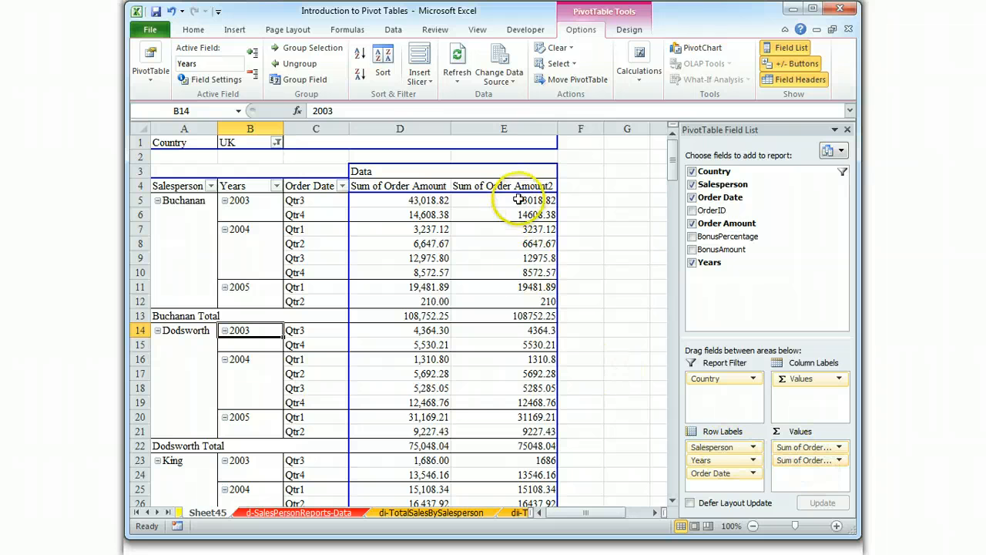
mouse_move(524, 257)
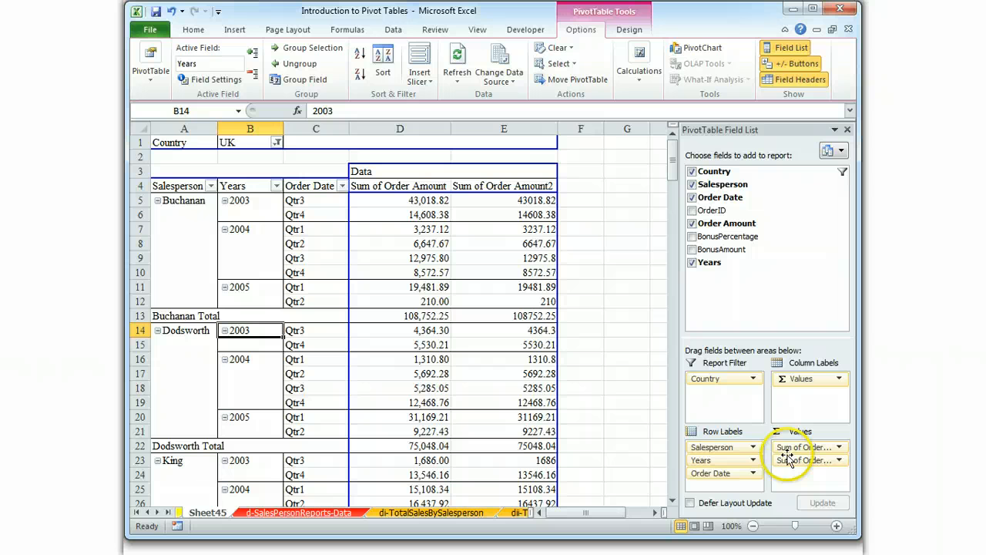
left_click(838, 459)
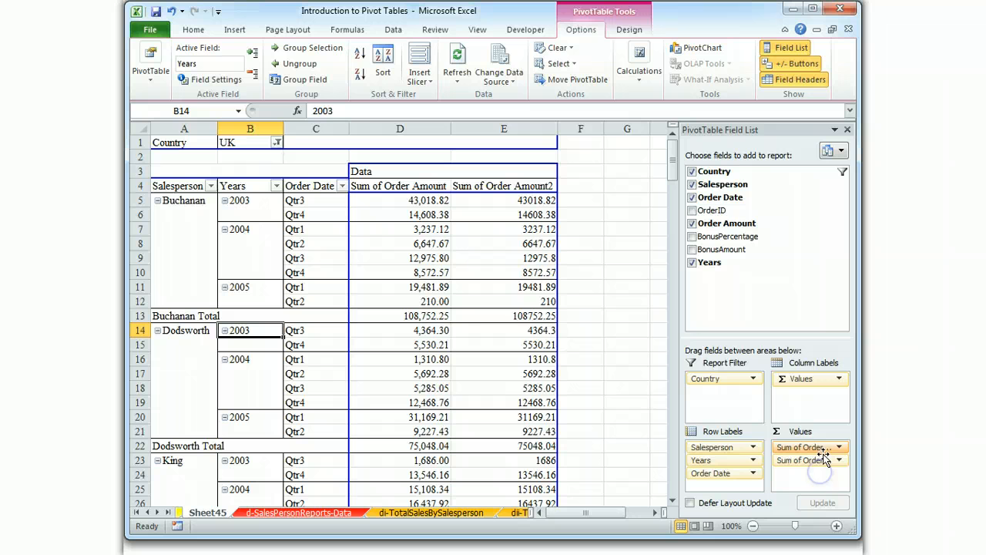
mouse_move(521, 299)
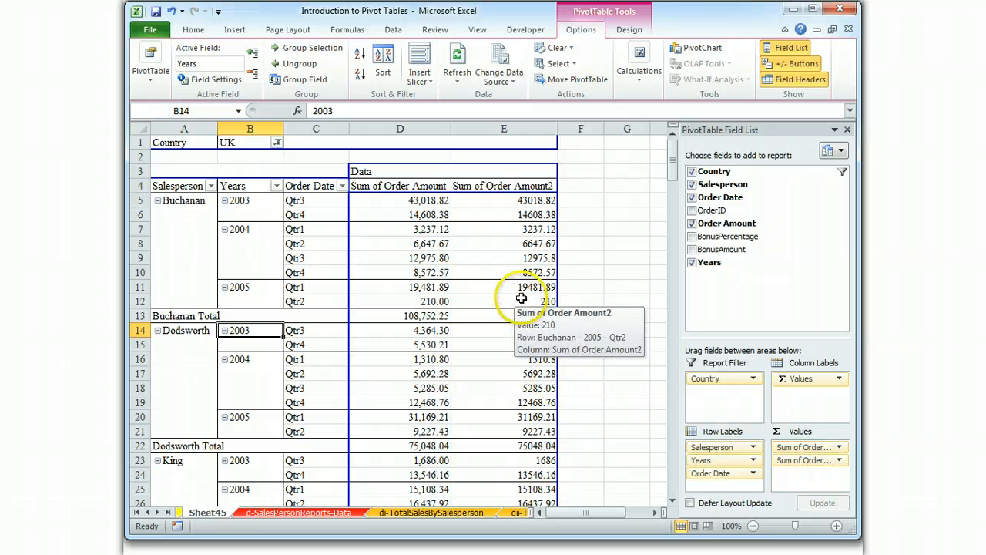
Show the Sum of Order Amount2 values as % of Grand Total
right_click(504, 258)
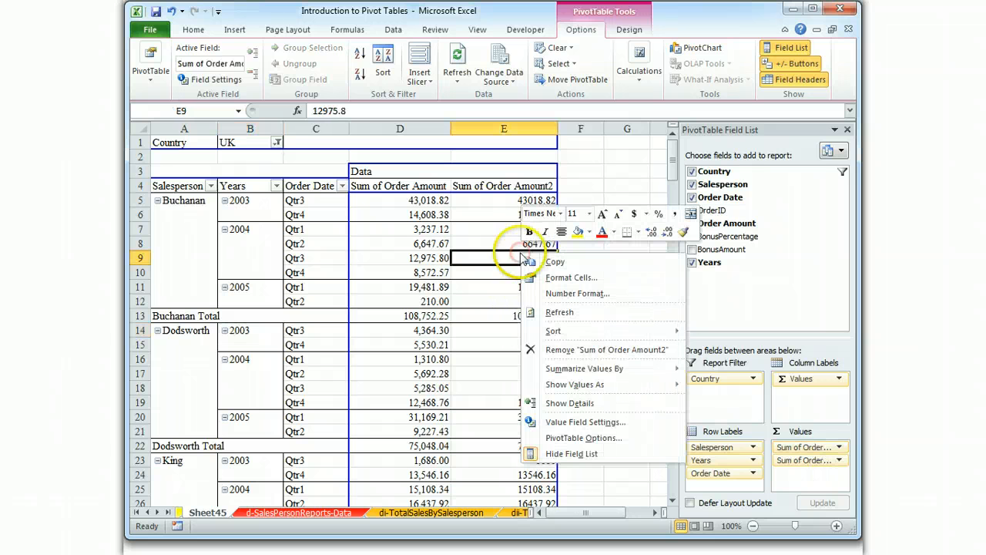
left_click(573, 386)
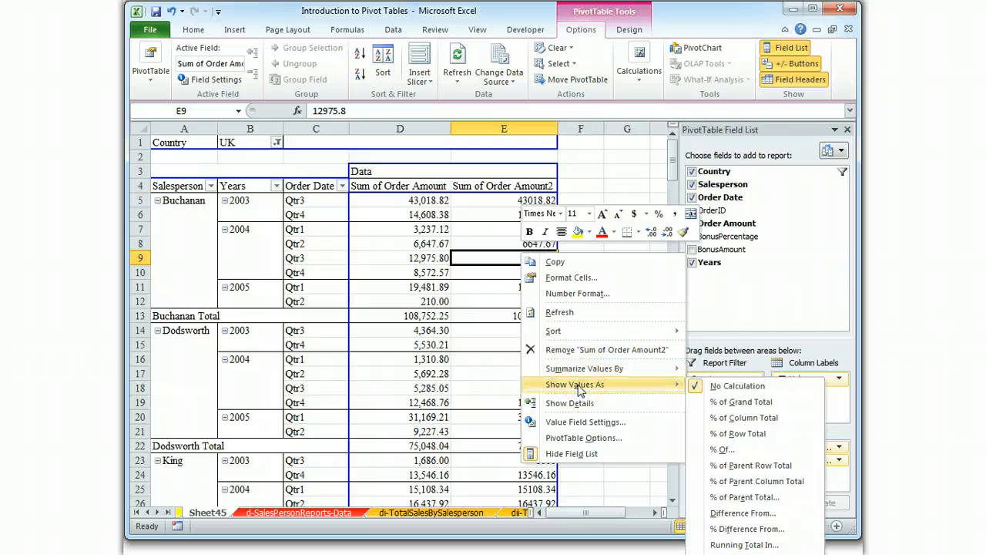
mouse_move(739, 401)
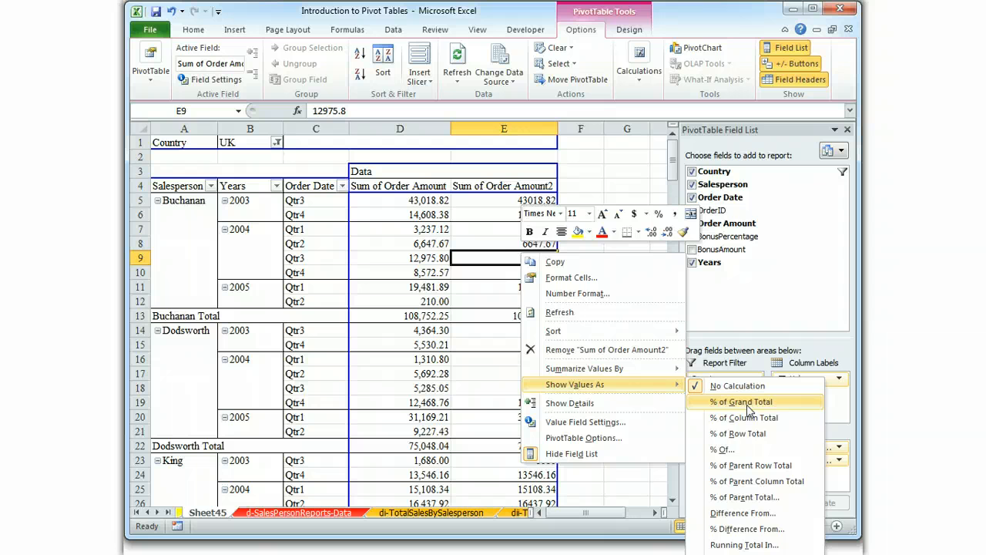
left_click(740, 401)
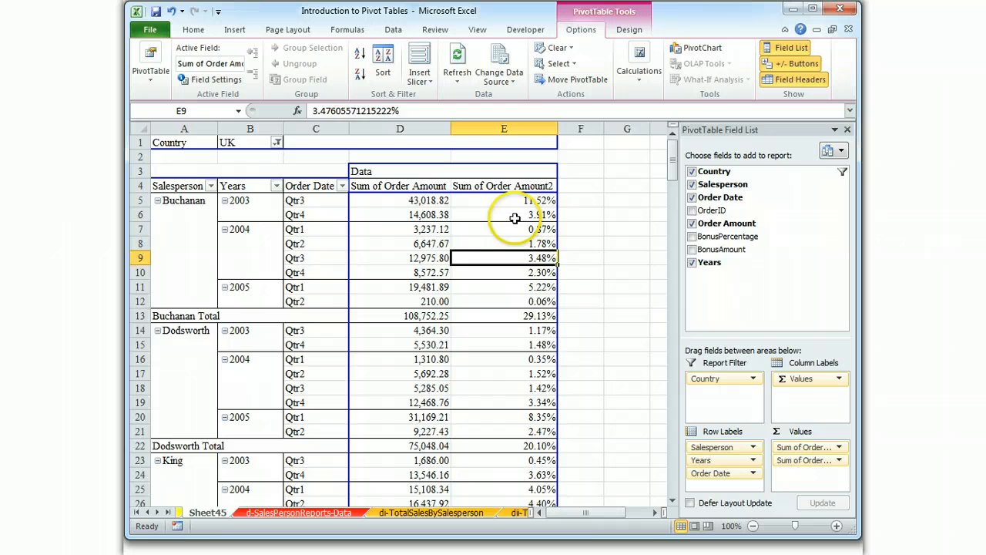
Give the percentage value field the custom name 'Percentage of Total'
right_click(502, 185)
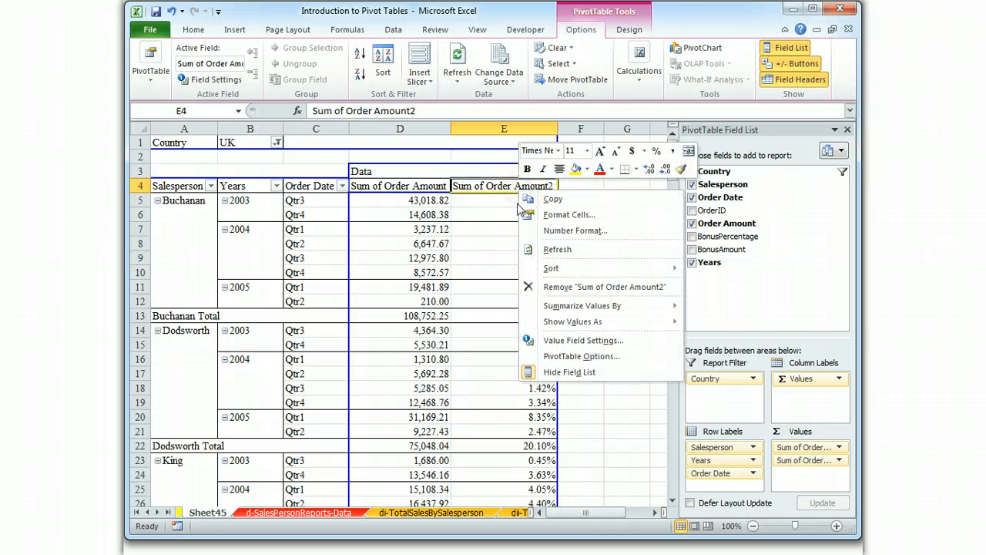
left_click(583, 341)
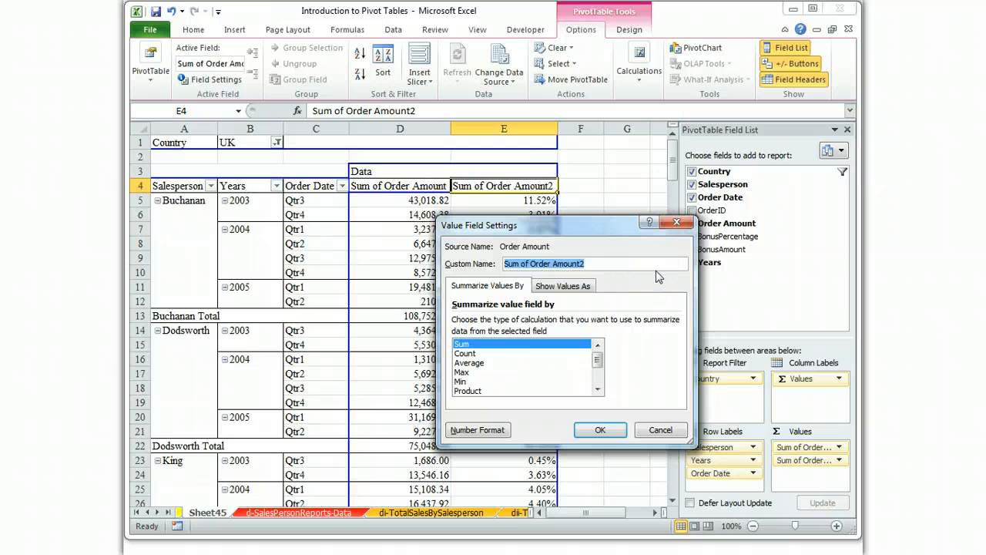
type("{er")
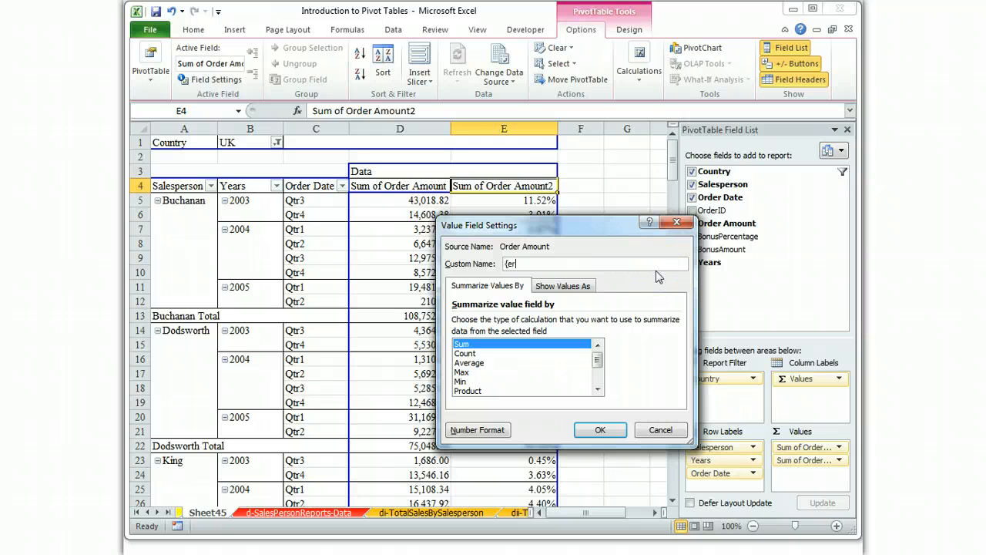
type("Percentage of Total")
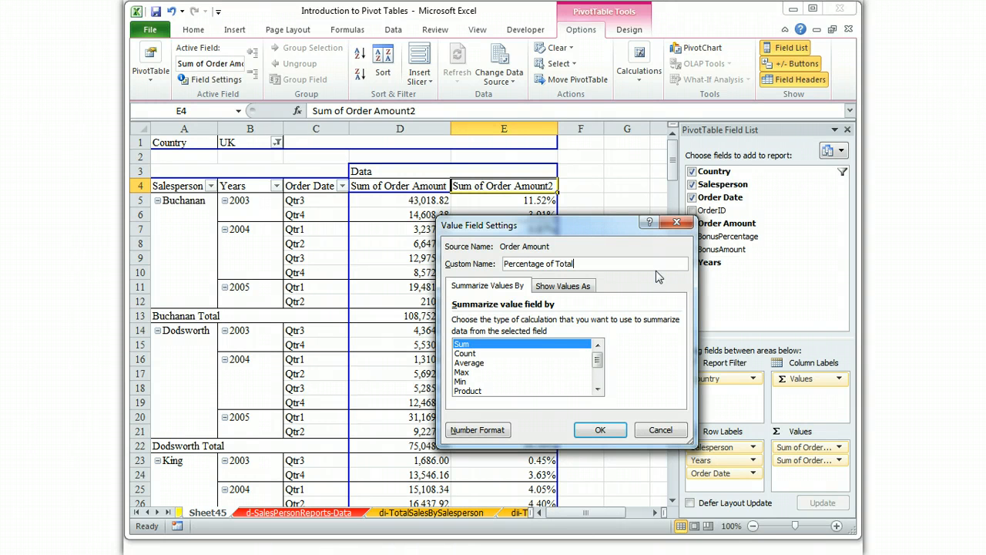
left_click(601, 430)
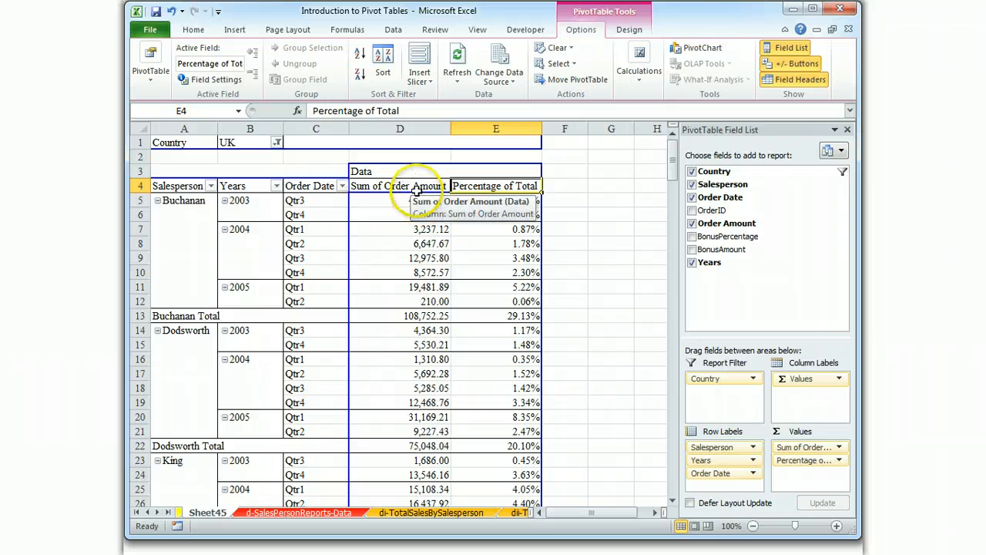
Give the first Sum of Order Amount field the custom name 'Total Sales'
right_click(401, 214)
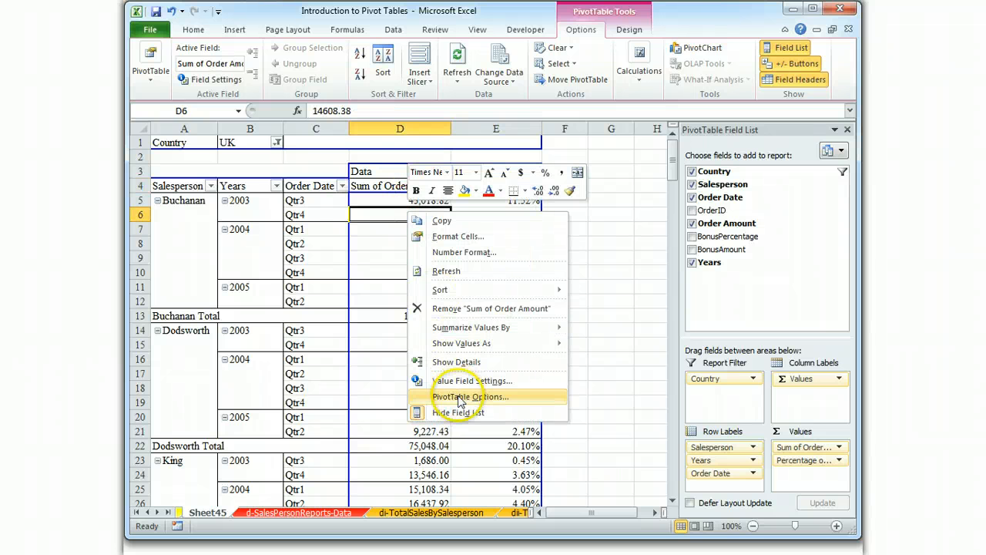
left_click(472, 381)
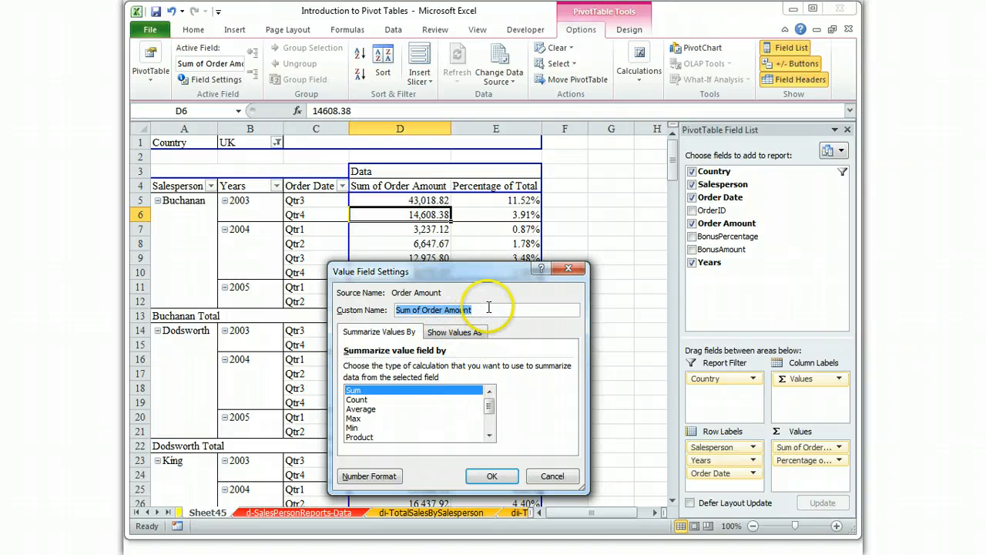
type("Total Sales")
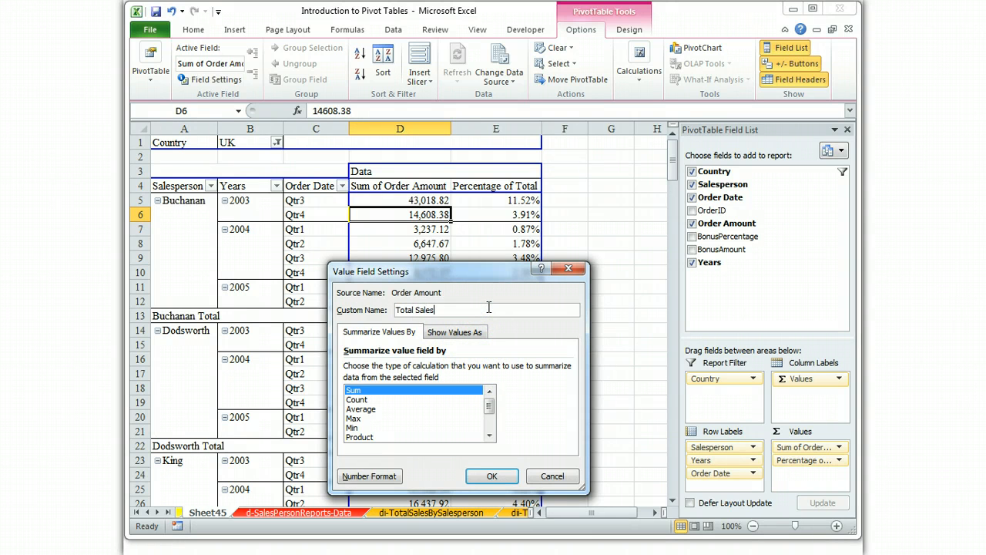
left_click(491, 475)
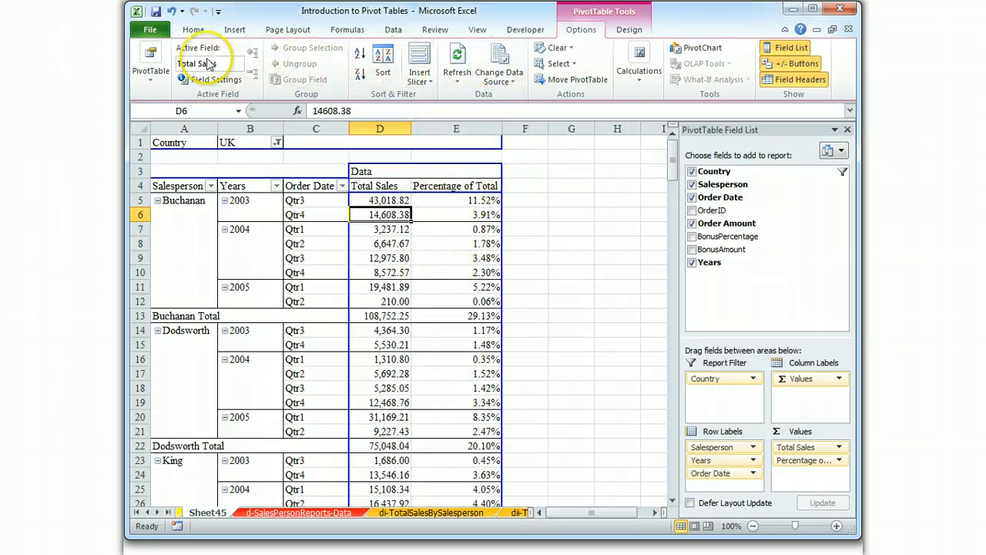
Apply a blue built-in table style to the pivot table from the Home ribbon
left_click(638, 63)
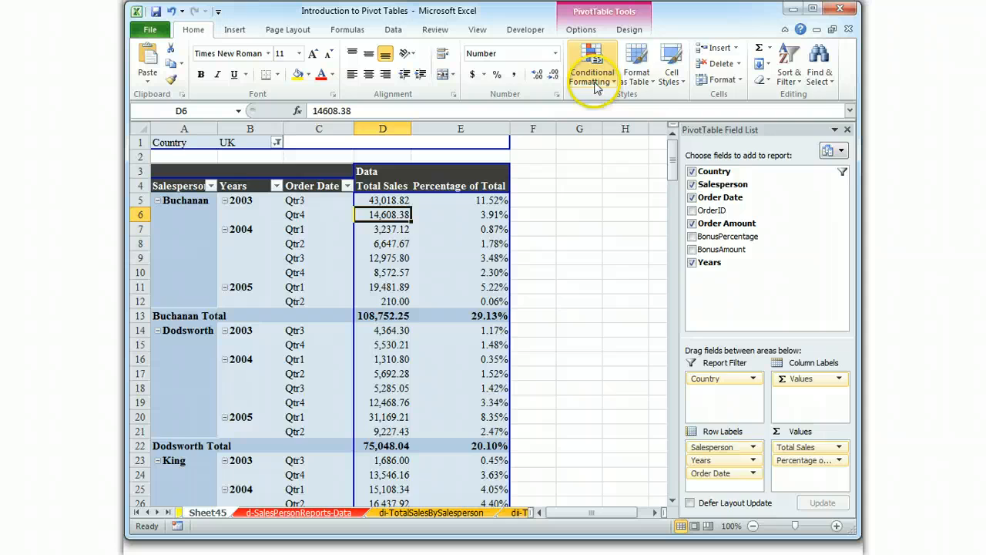
left_click(639, 65)
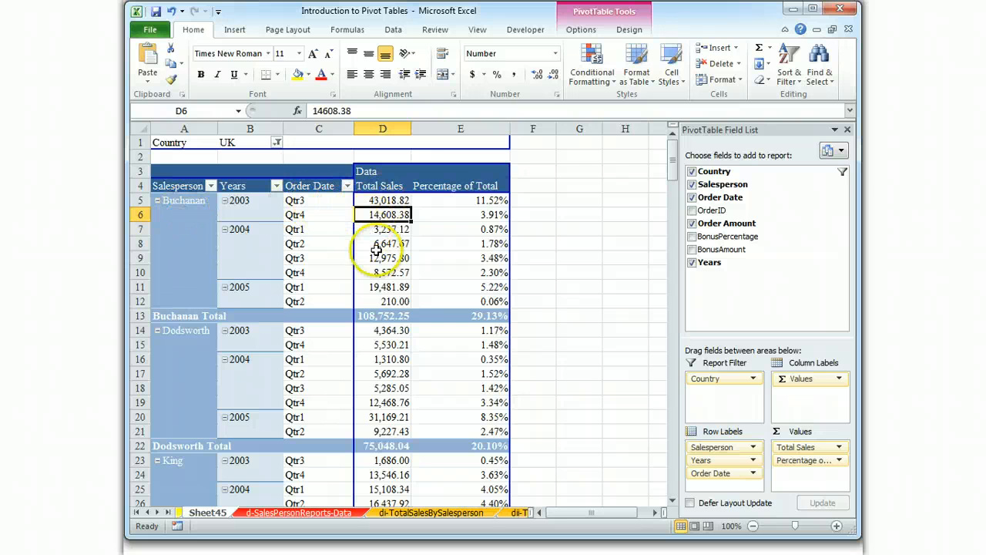
mouse_move(430, 210)
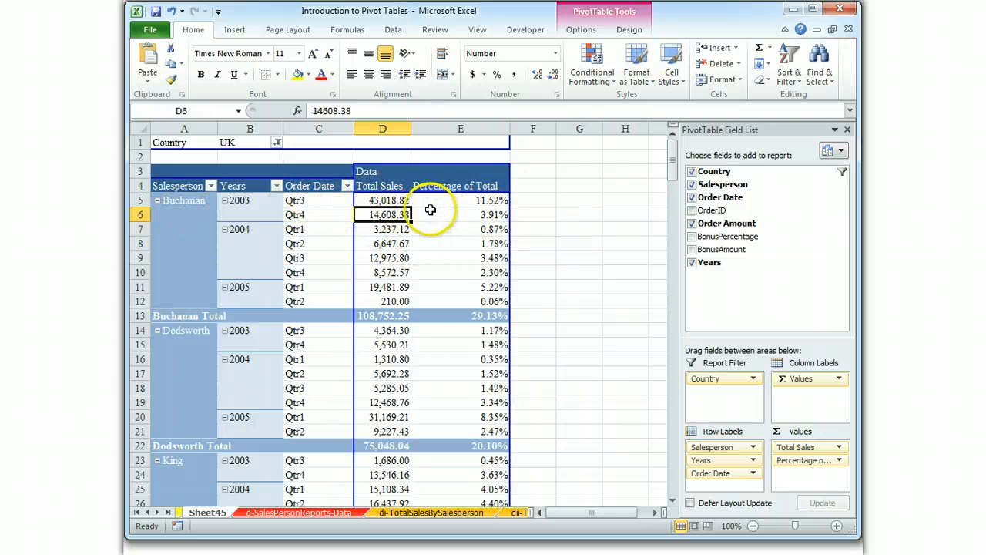
scroll("down", 3)
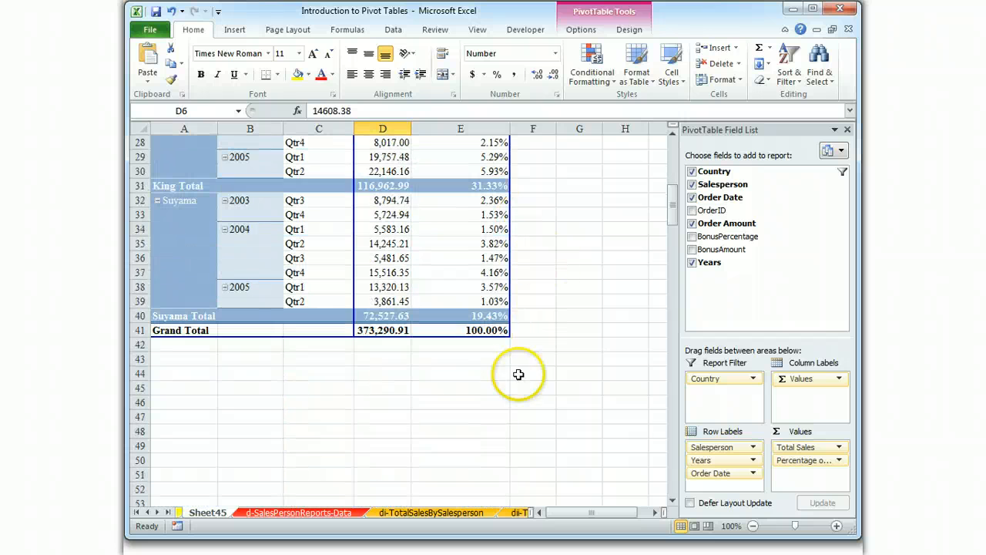
mouse_move(529, 395)
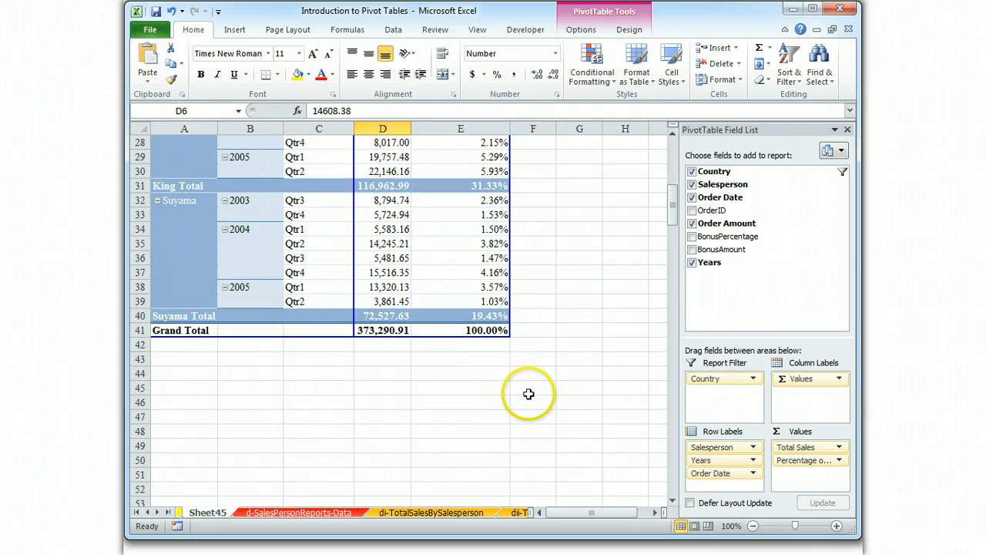
right_click(490, 400)
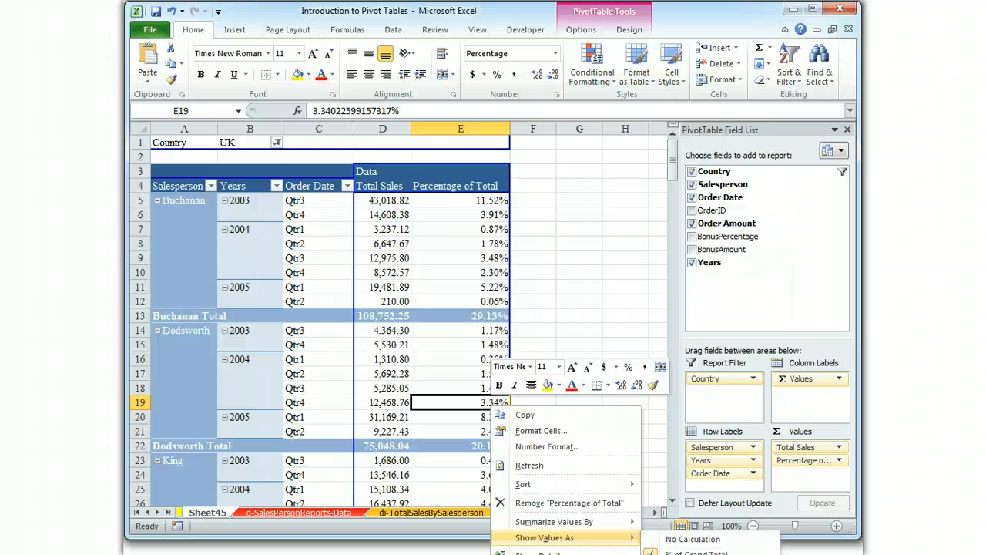
left_click(544, 536)
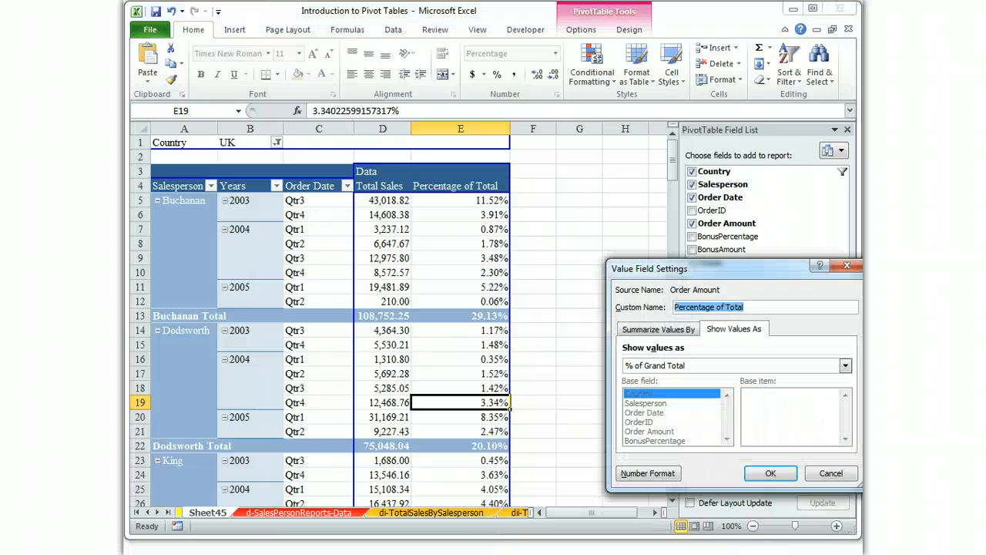
mouse_move(831, 473)
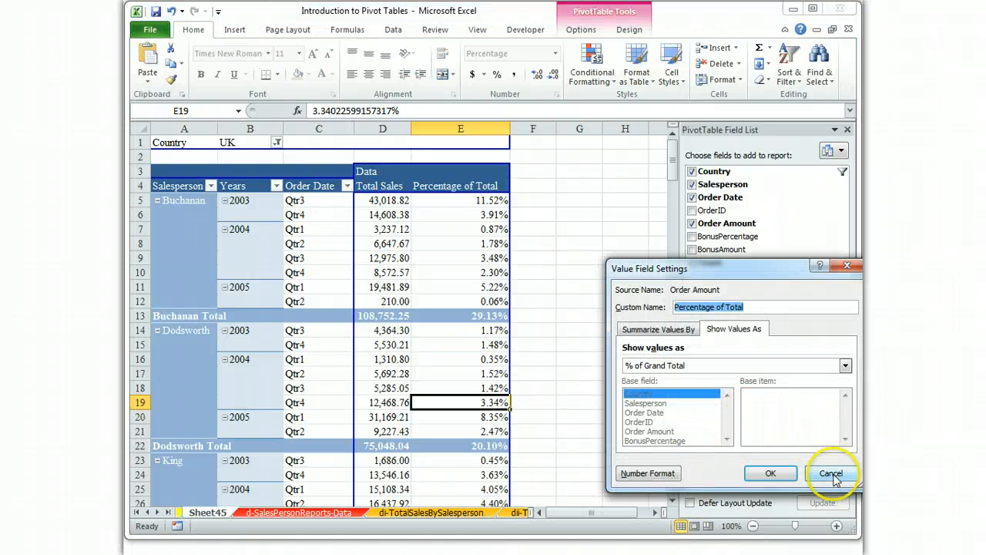
left_click(832, 471)
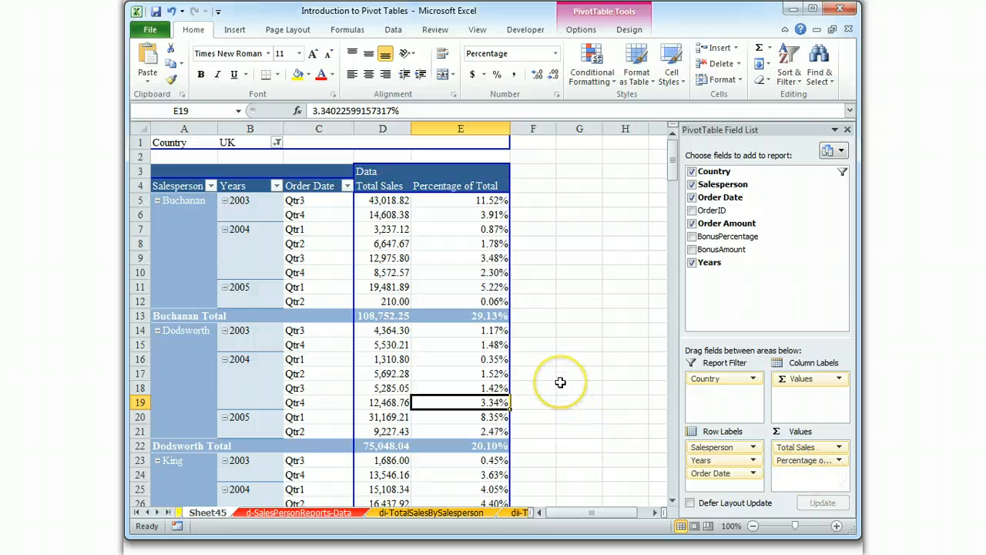